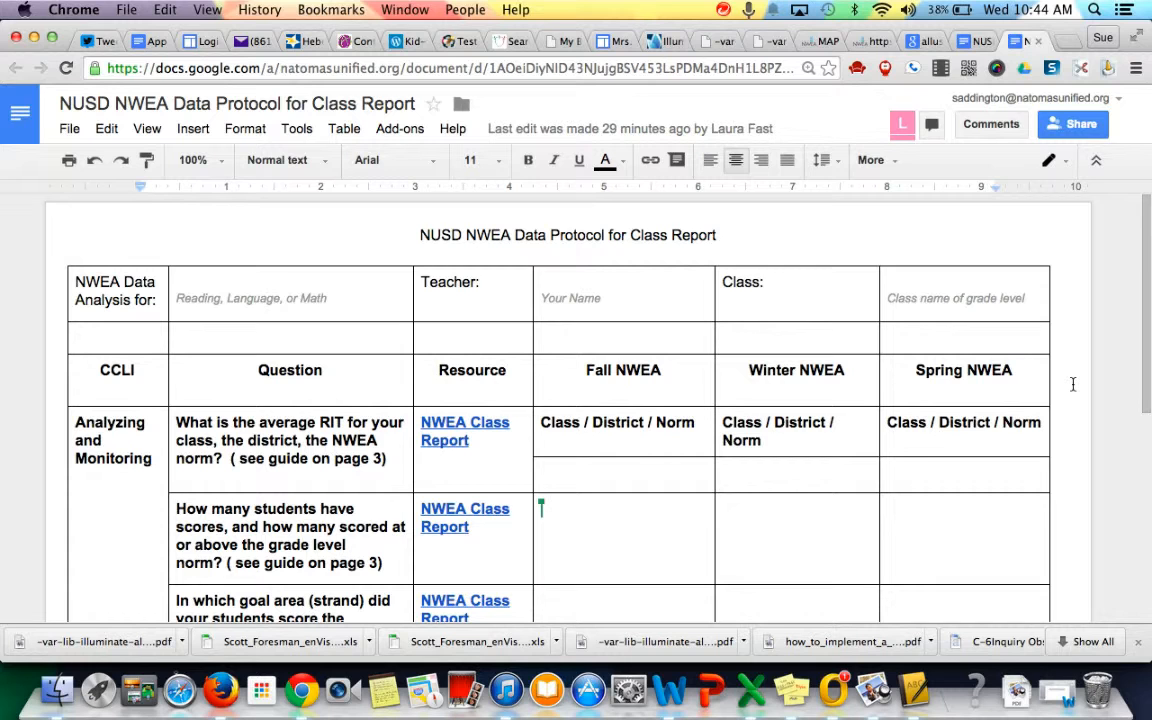
mouse_move(1064, 384)
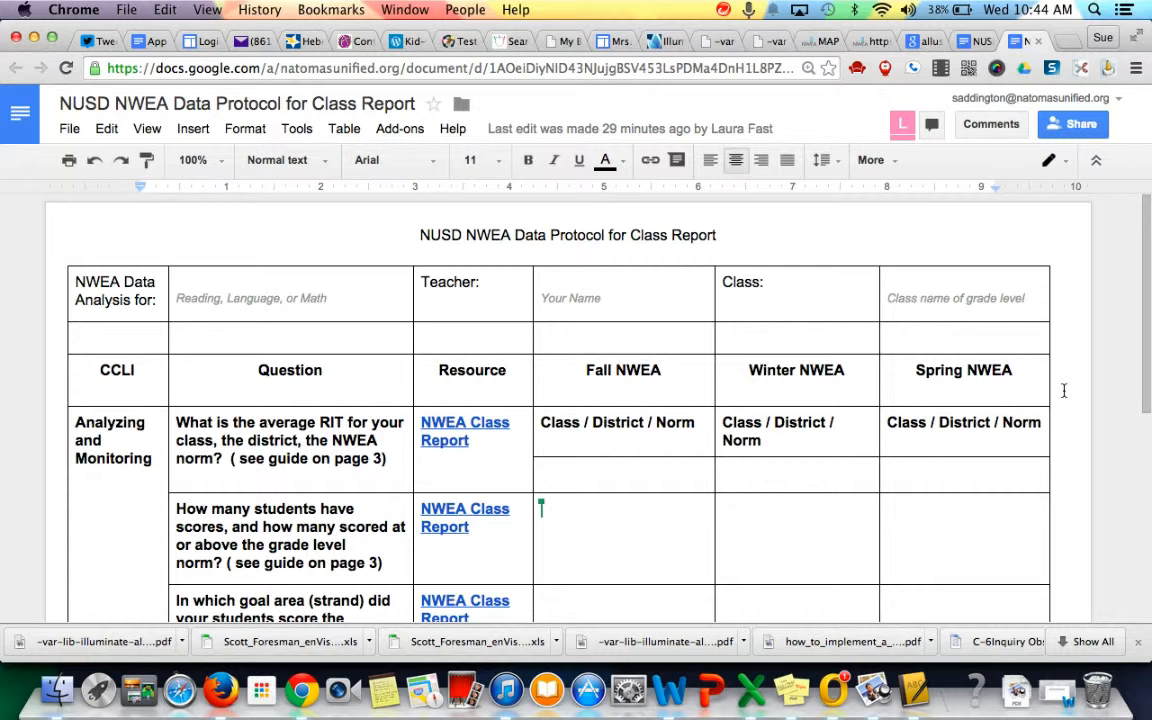
mouse_move(1044, 390)
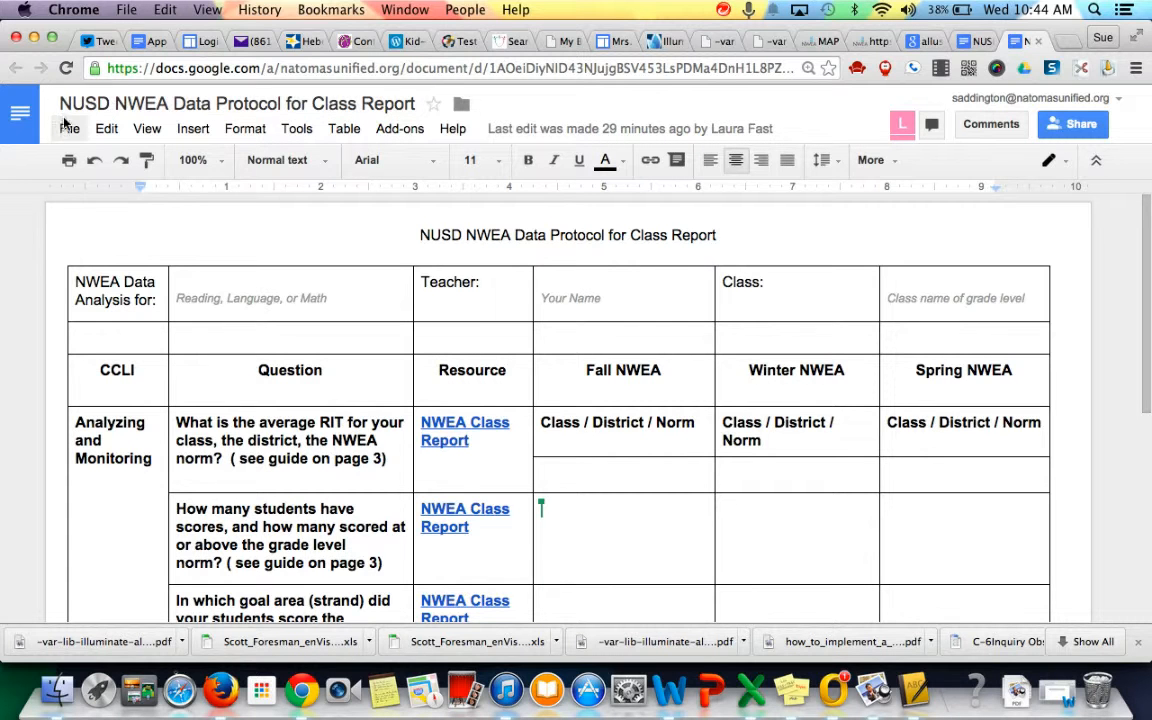
- Copy the NWEA Data Protocol for Class Report with 'Add' prefixed to the copy's name
left_click(68, 128)
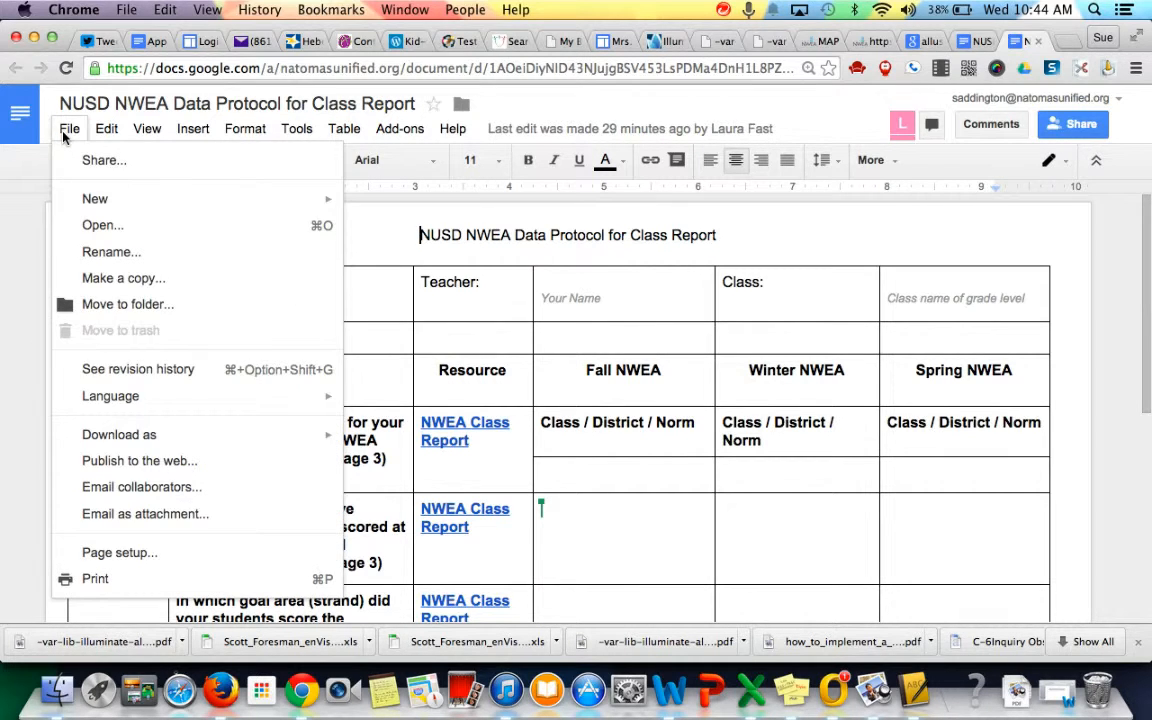
mouse_move(124, 278)
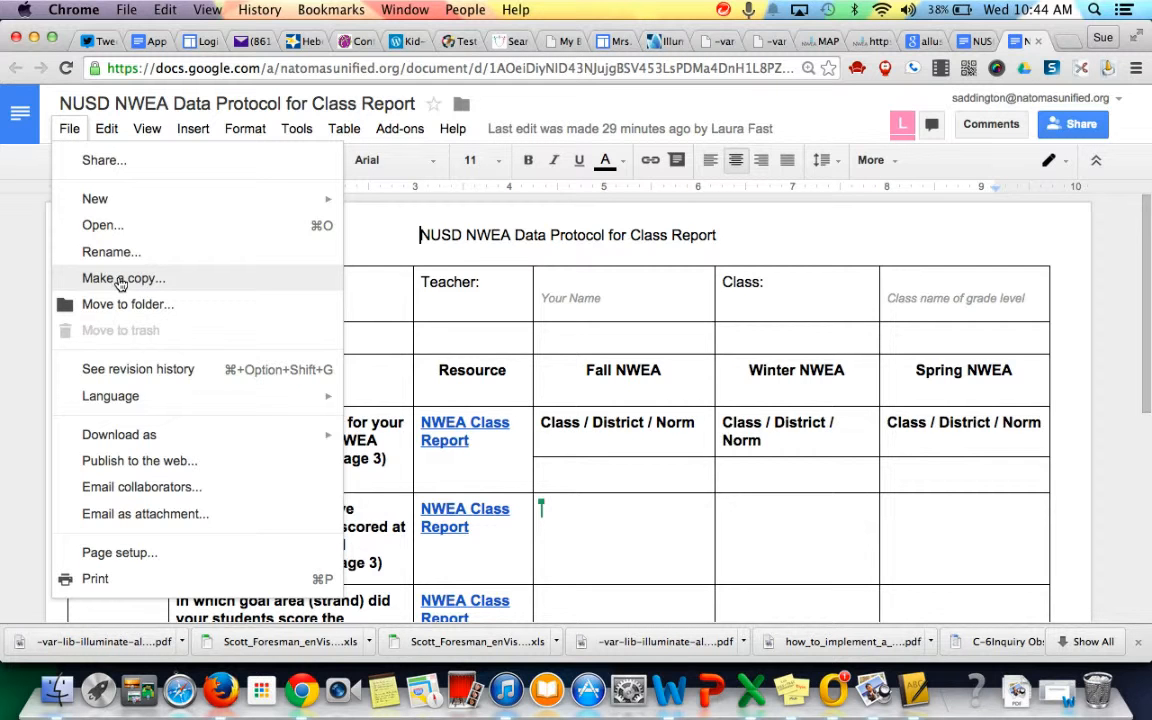
left_click(124, 278)
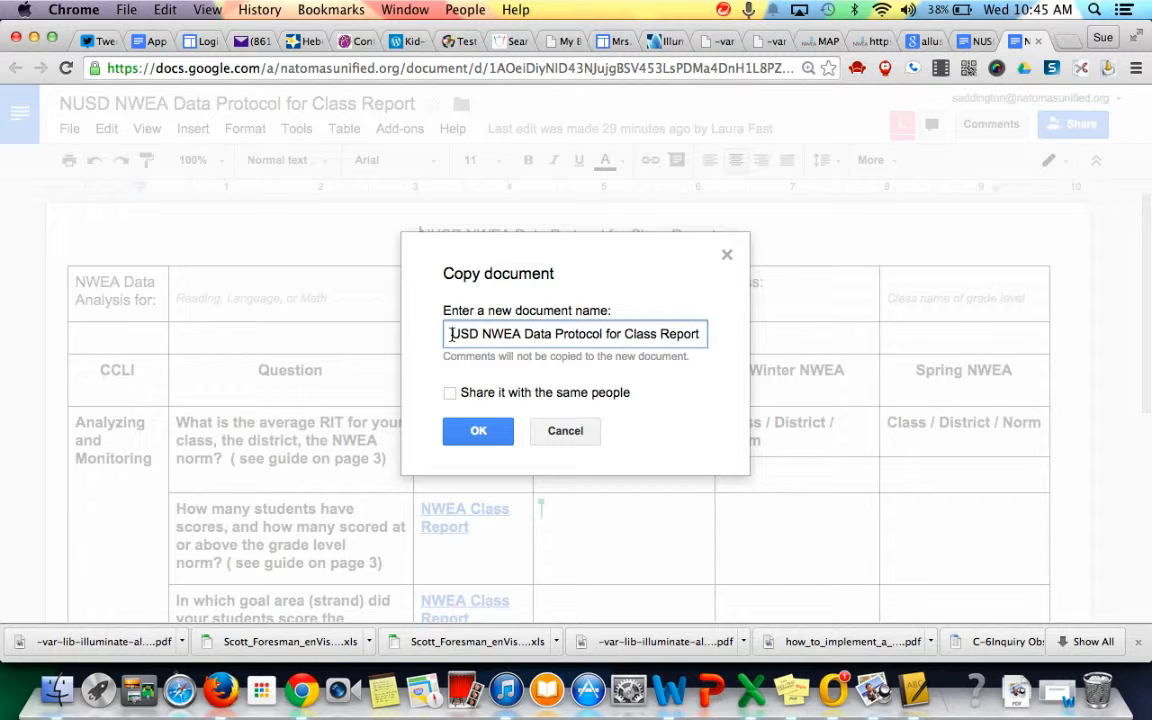
type("Addington")
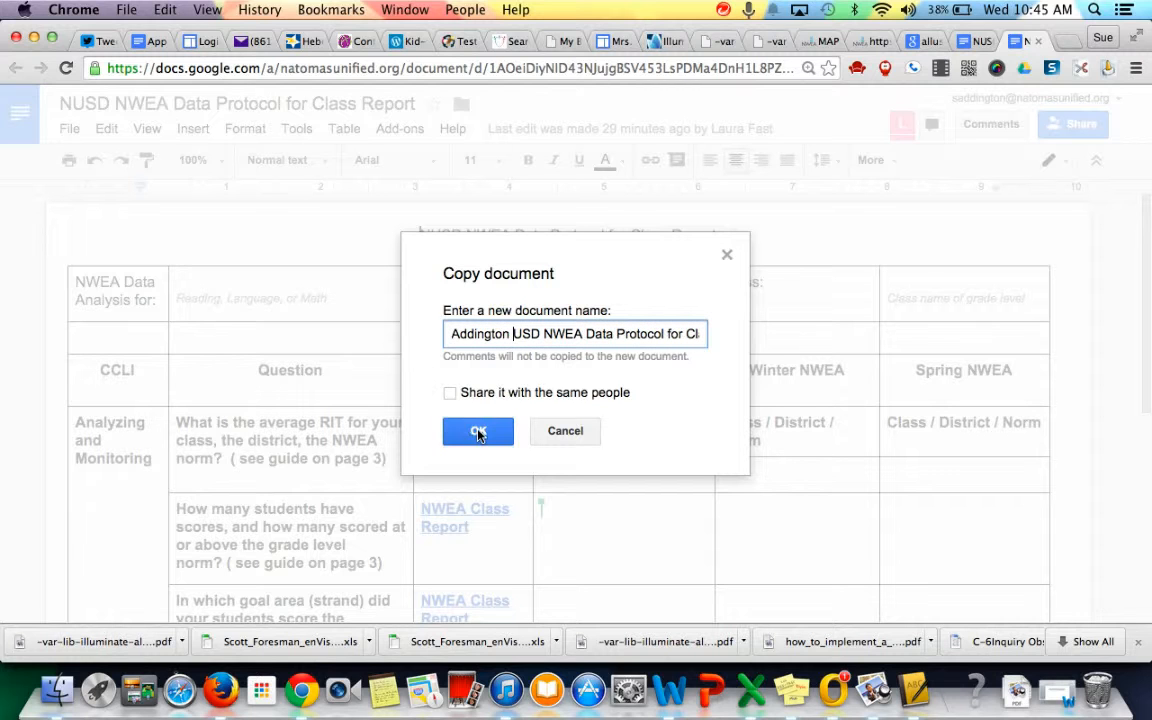
left_click(478, 432)
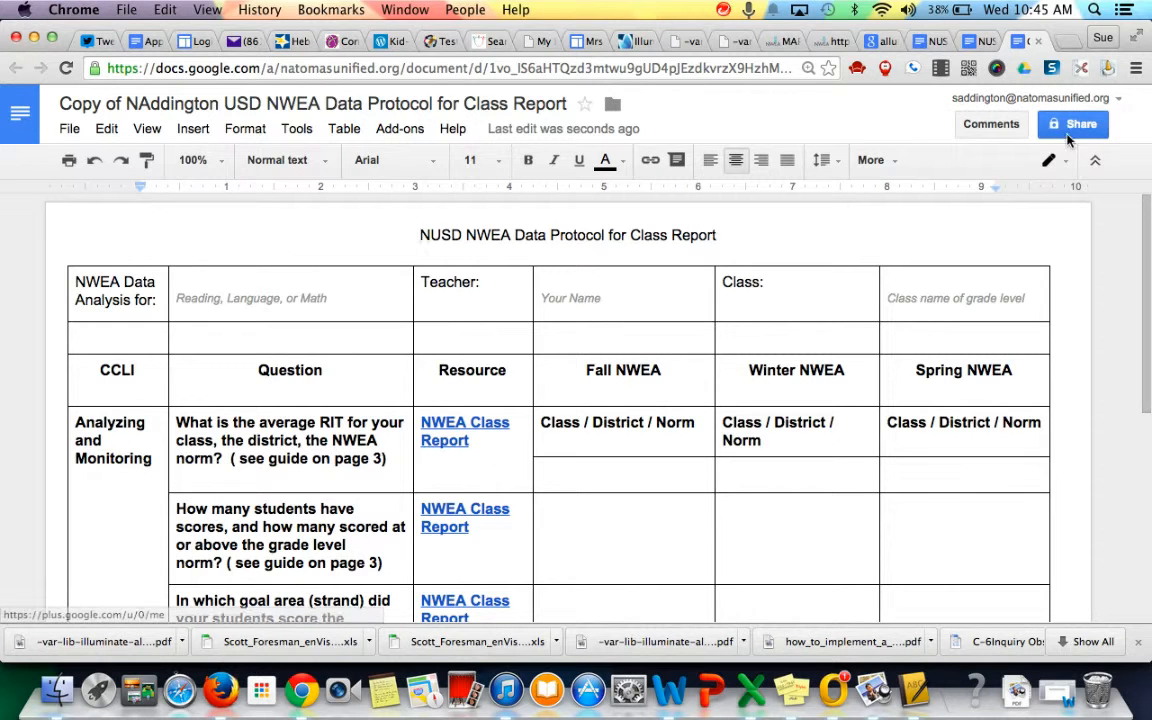
- Share the copy with the colleague matching 'amre' as an editor and send the invitation
left_click(1072, 124)
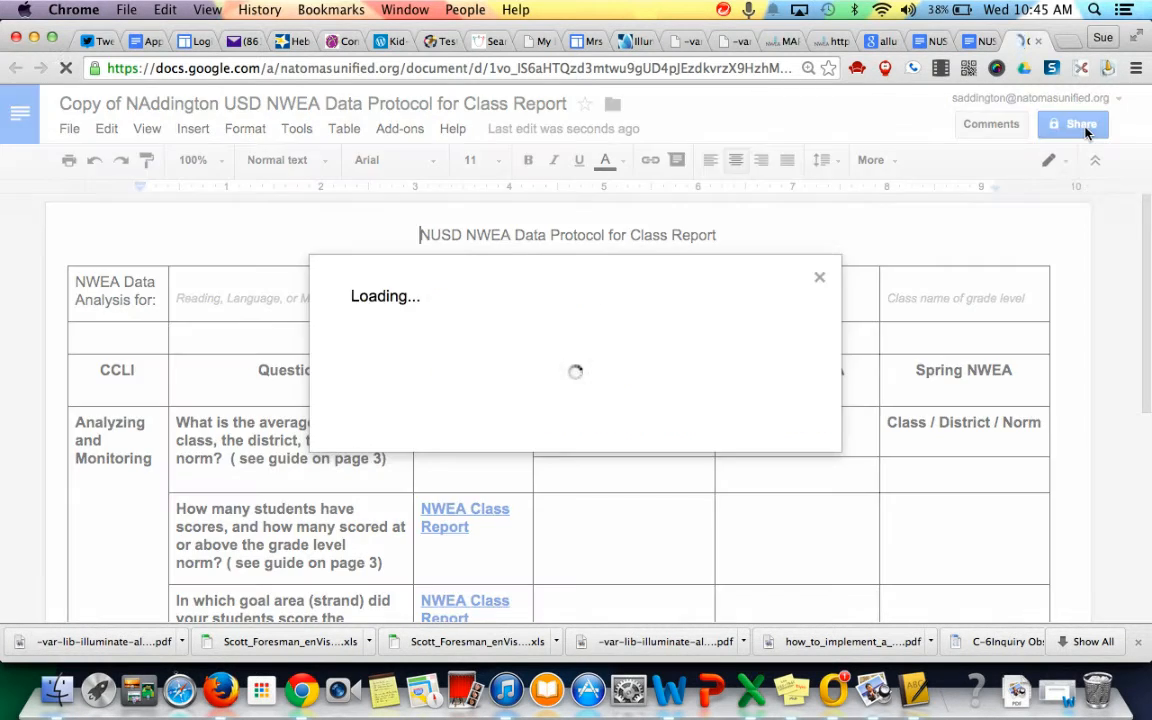
left_click(1072, 124)
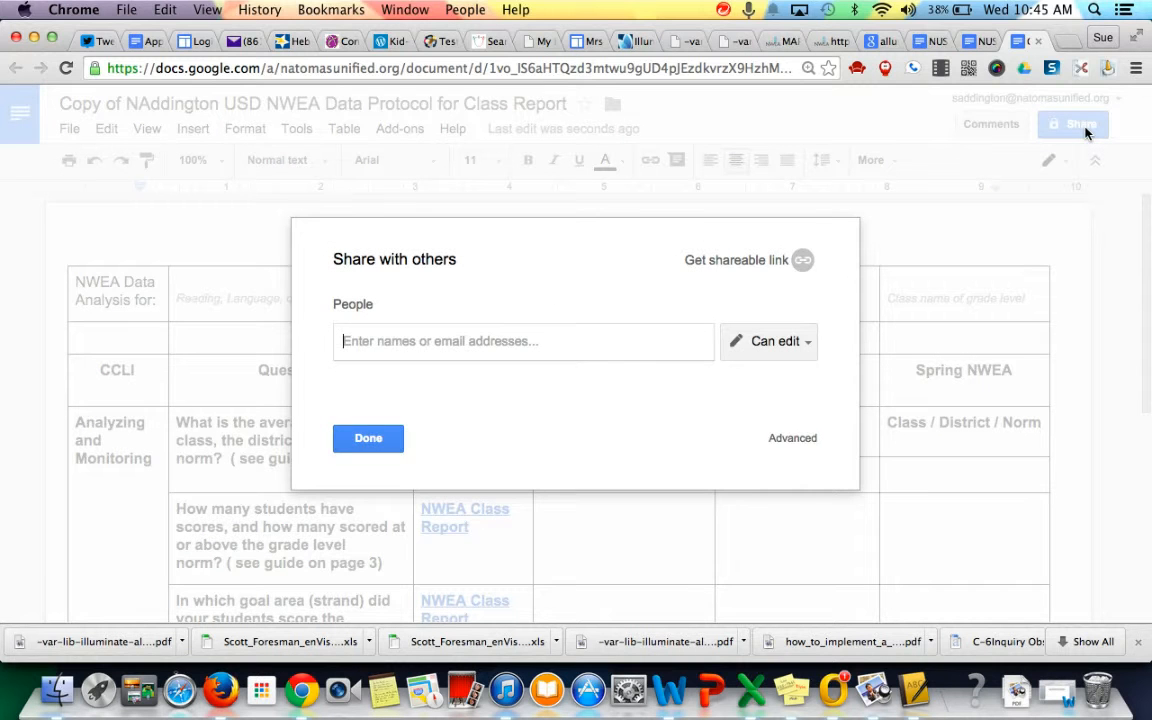
type("amree")
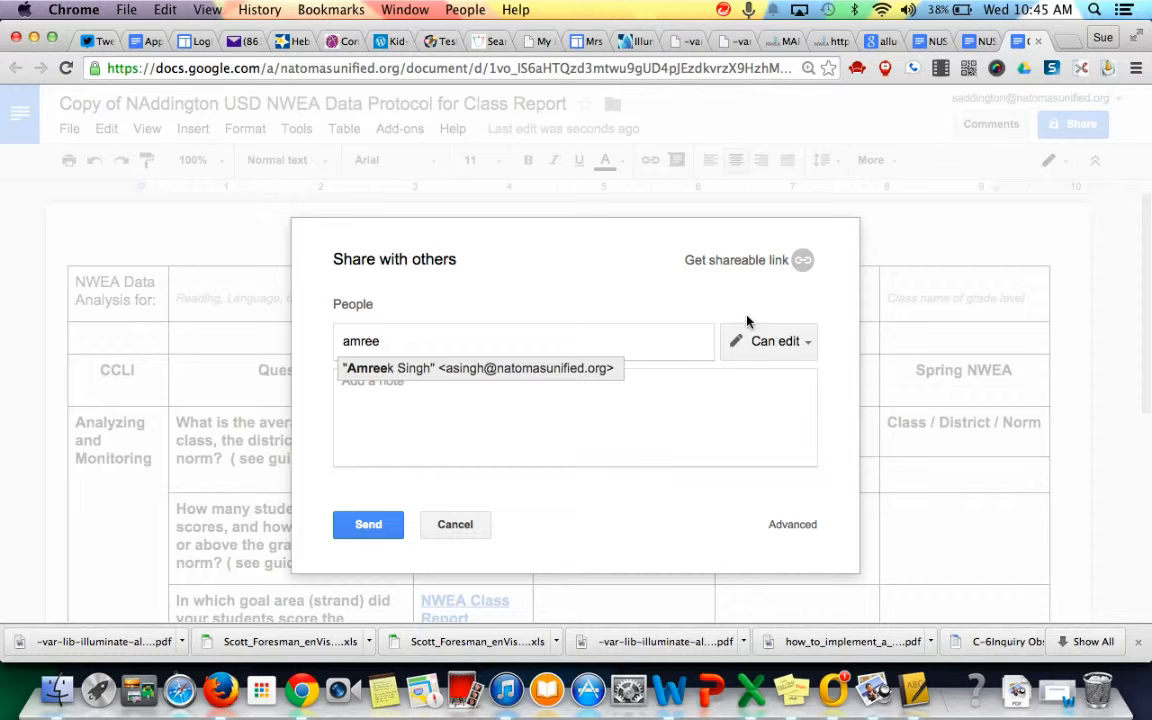
left_click(478, 368)
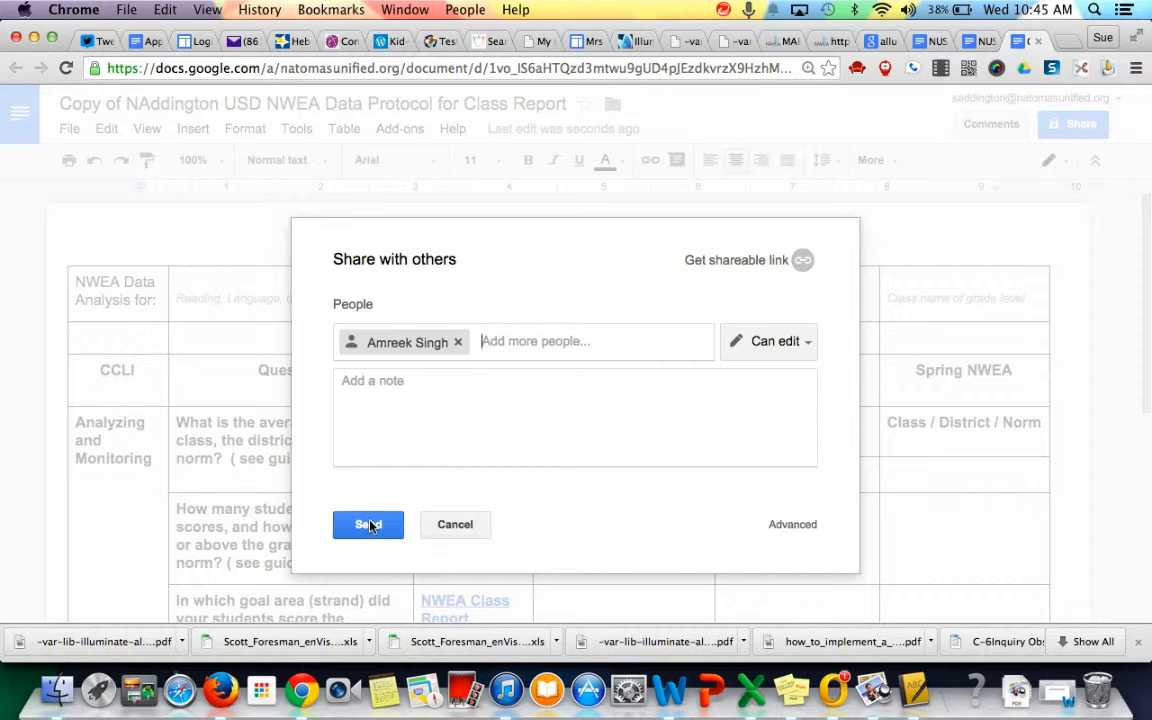
left_click(368, 524)
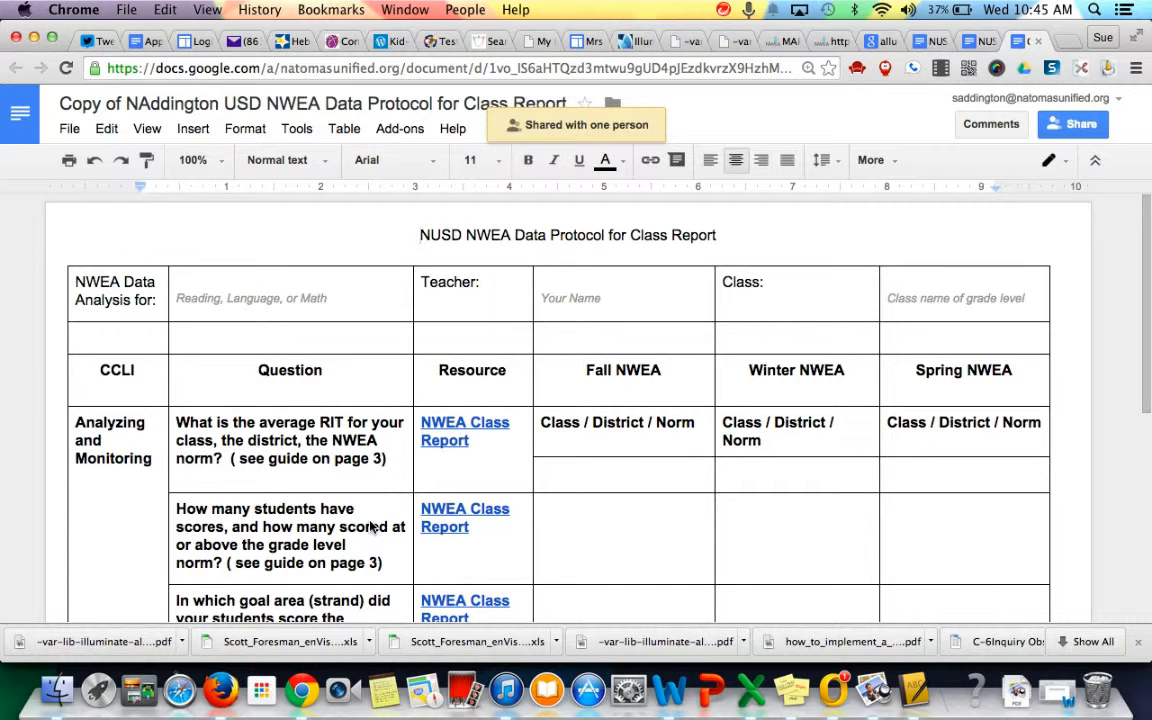
mouse_move(640, 612)
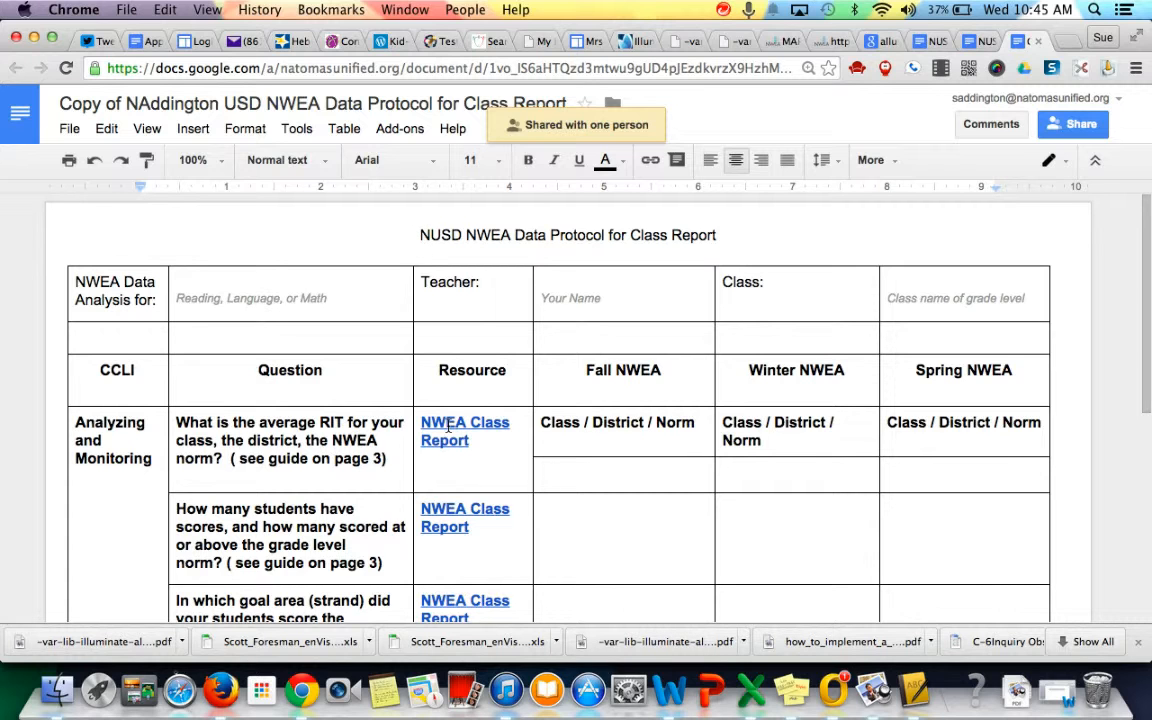
- Go to the NWEA MAP login page and continue past the Partner Update notice
left_click(464, 422)
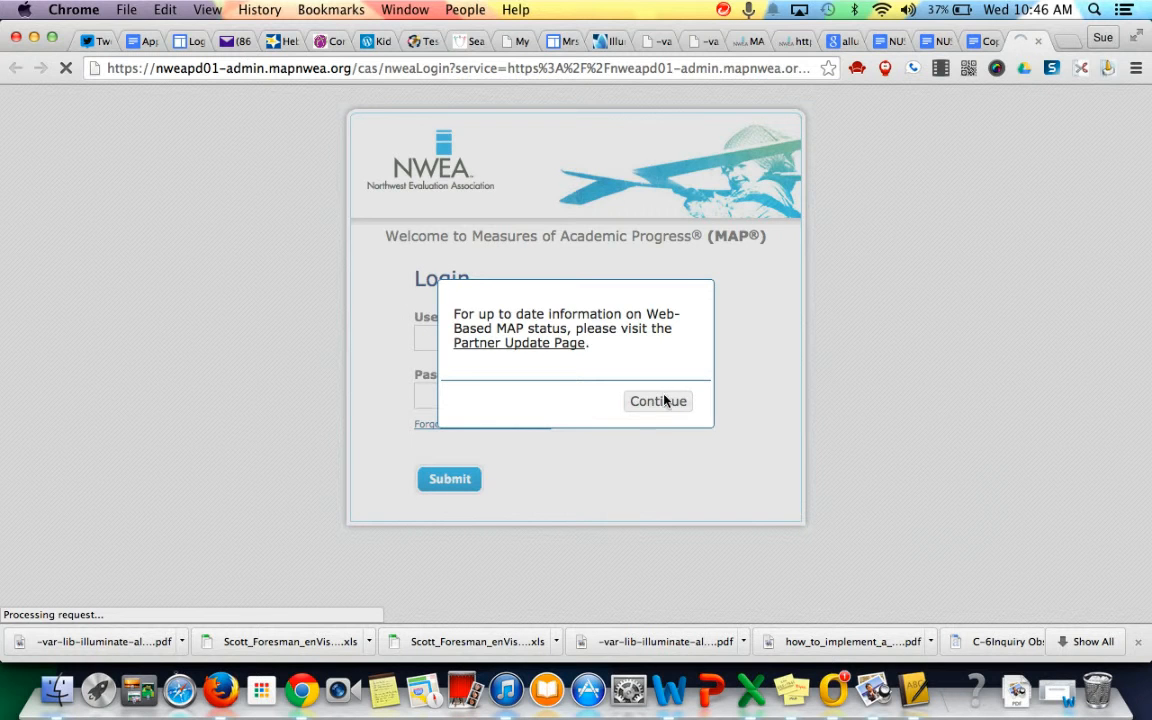
left_click(656, 400)
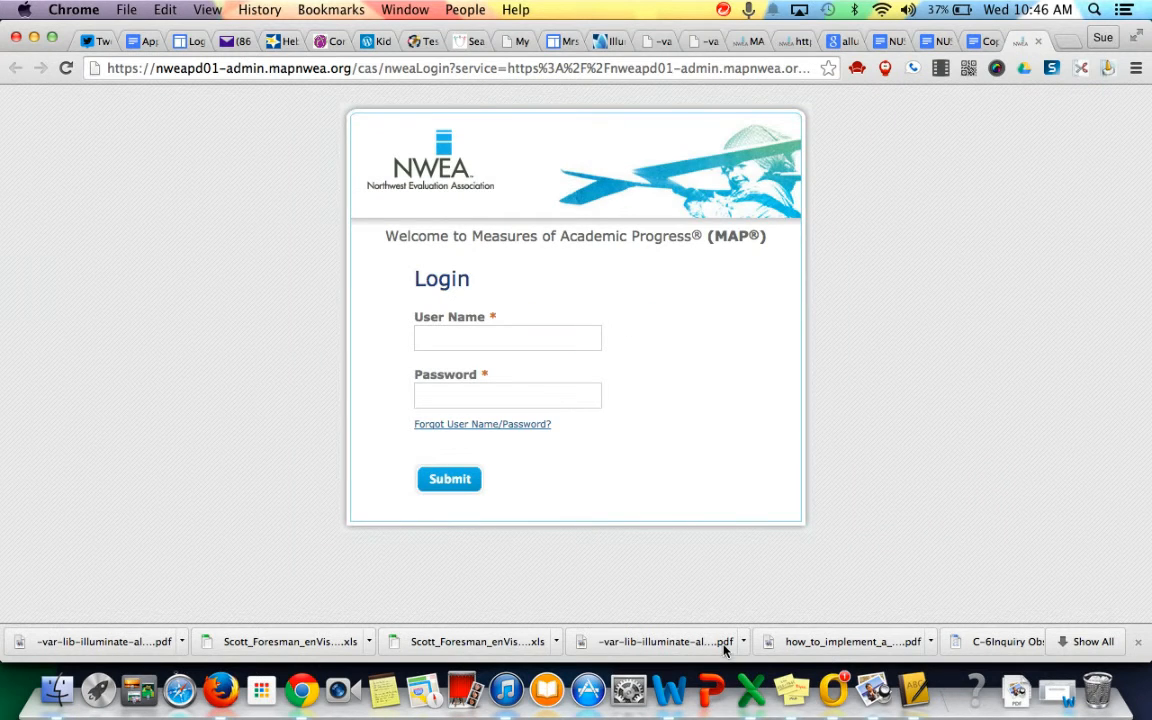